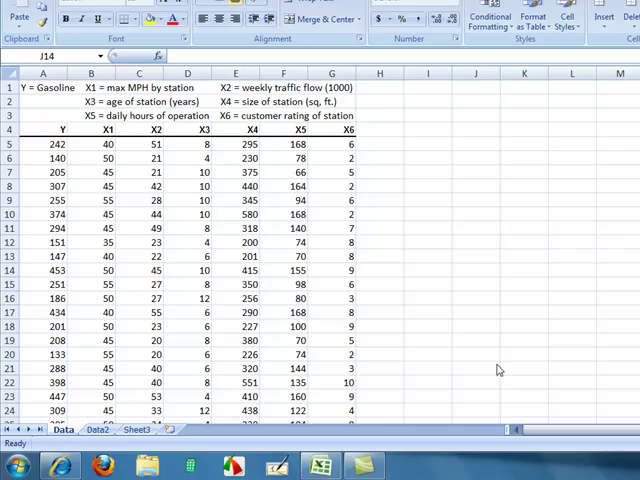
{"action": "mouse_move", "coordinate": [95, 460]}
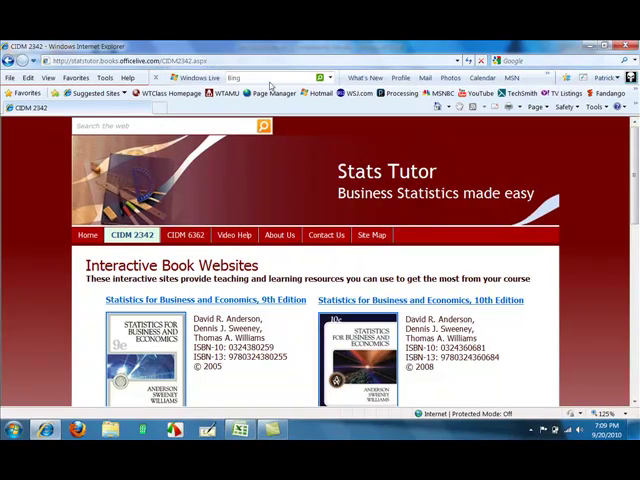
Scroll the course page down to the Downloadable Datasets section listing Gasoline Study
{"action": "scroll", "scroll_direction": "down", "scroll_amount": 3}
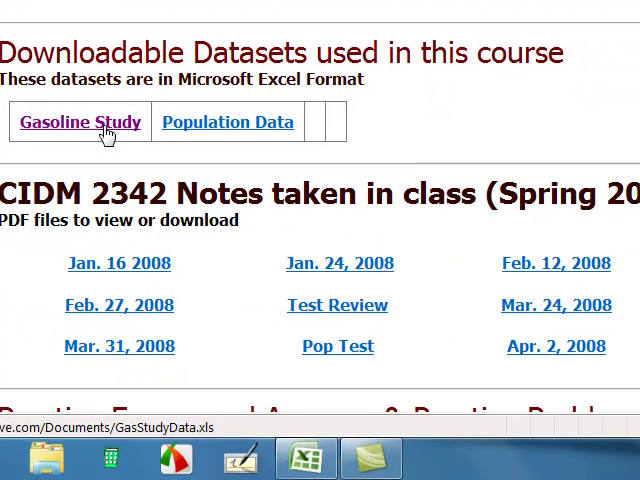
{"action": "mouse_move", "coordinate": [260, 462]}
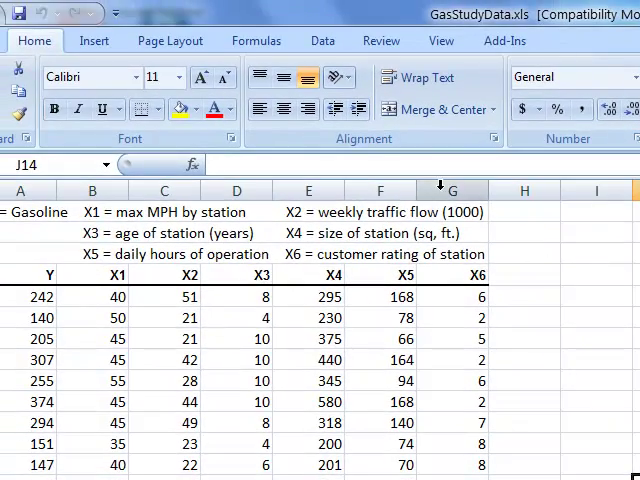
From Data > Data Analysis, select Regression in the Analysis Tools list
{"action": "left_click", "coordinate": [323, 40]}
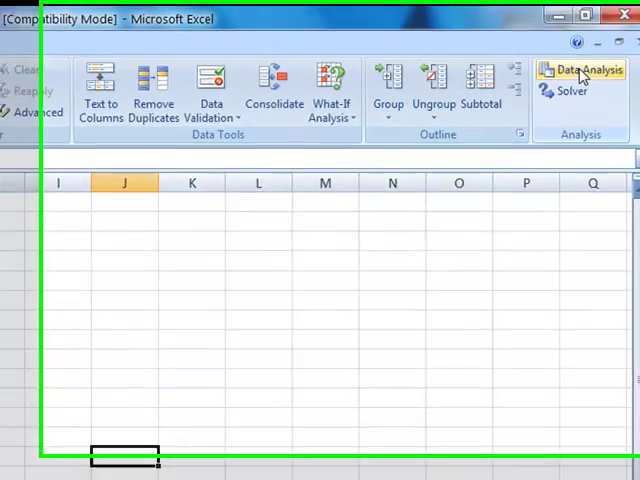
{"action": "left_click", "coordinate": [588, 75]}
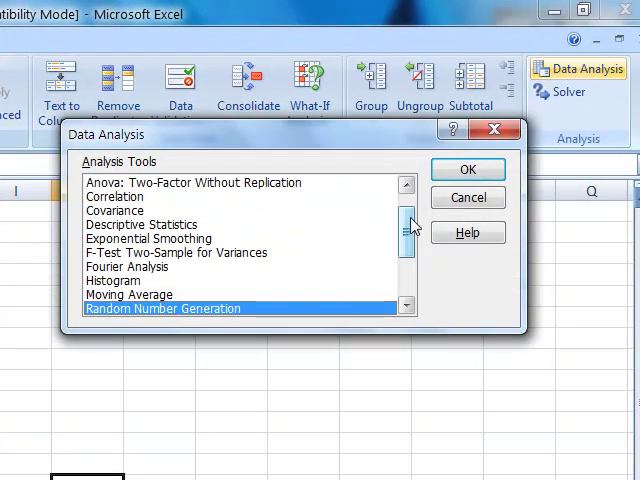
{"action": "scroll", "scroll_direction": "down", "scroll_amount": 3}
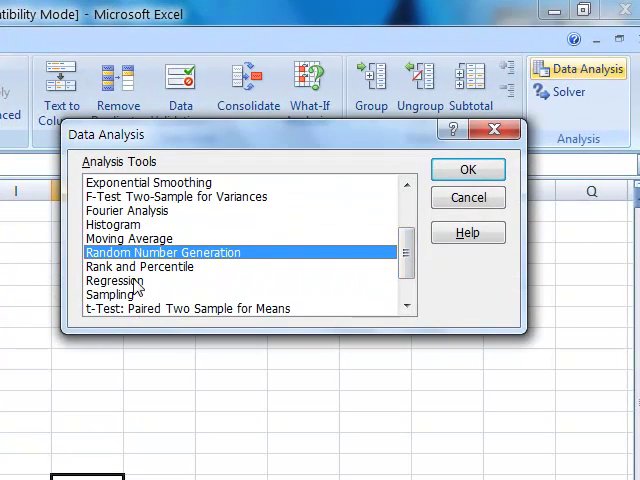
{"action": "left_click", "coordinate": [115, 280]}
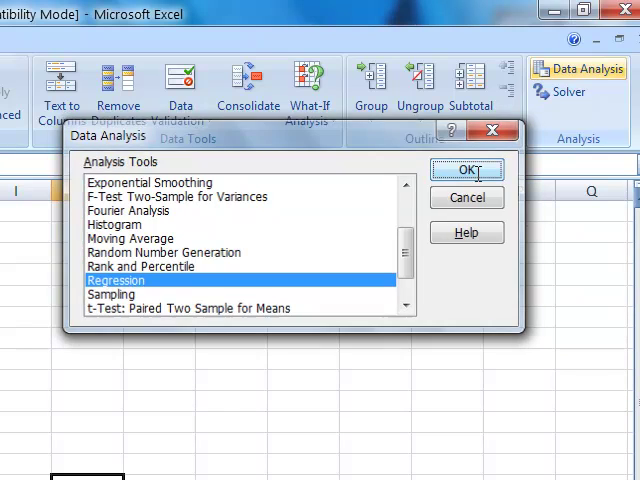
Regress Y ($A$4:$A$30) on X ($B$4:$G$30) with labels, output at A31
{"action": "left_click", "coordinate": [466, 169]}
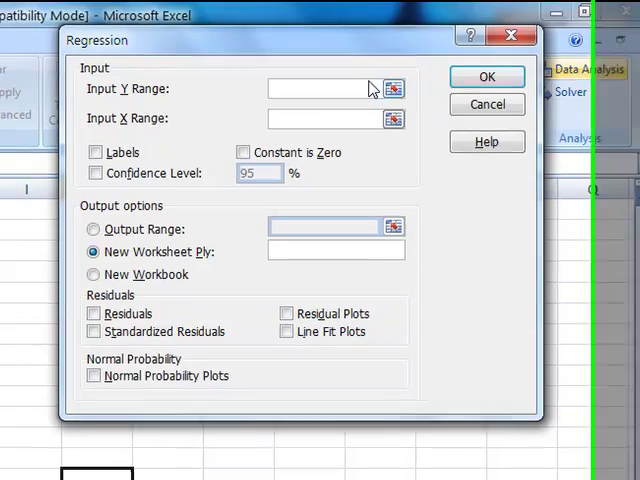
{"action": "left_click", "coordinate": [393, 89]}
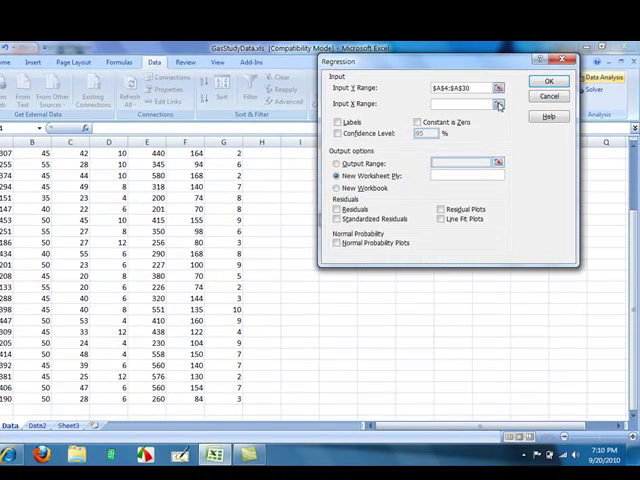
{"action": "left_click", "coordinate": [499, 105]}
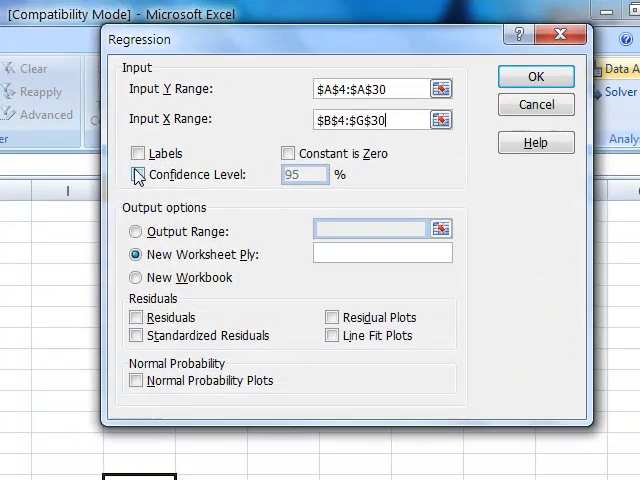
{"action": "left_click", "coordinate": [137, 153]}
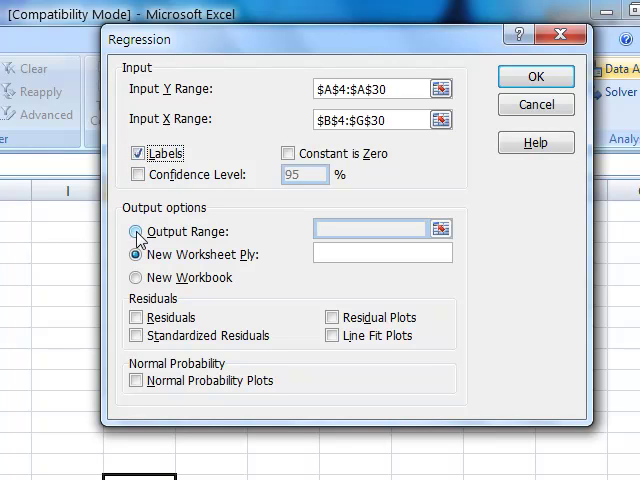
{"action": "left_click", "coordinate": [136, 231]}
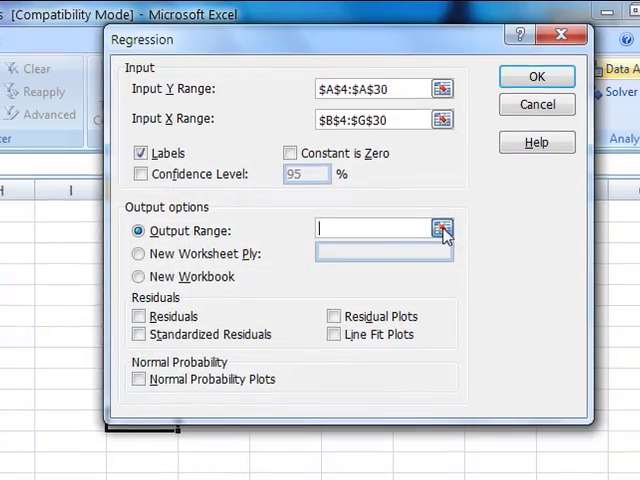
{"action": "left_click", "coordinate": [442, 230]}
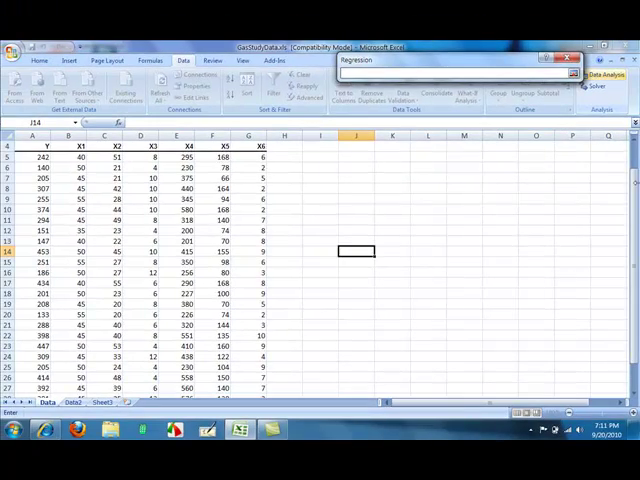
{"action": "scroll", "scroll_direction": "down", "scroll_amount": 3}
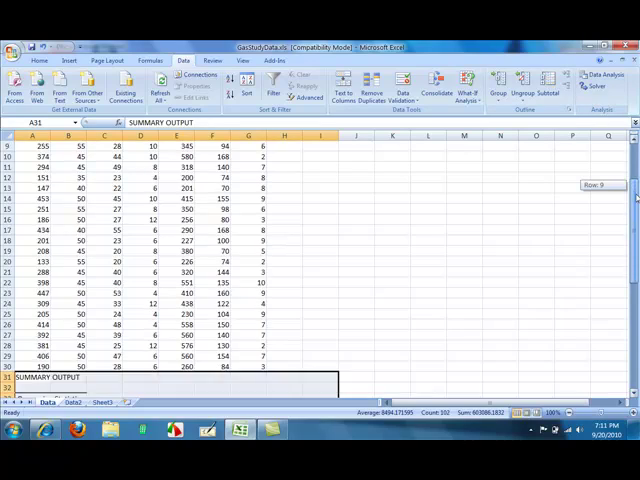
{"action": "scroll", "scroll_direction": "down", "scroll_amount": 3}
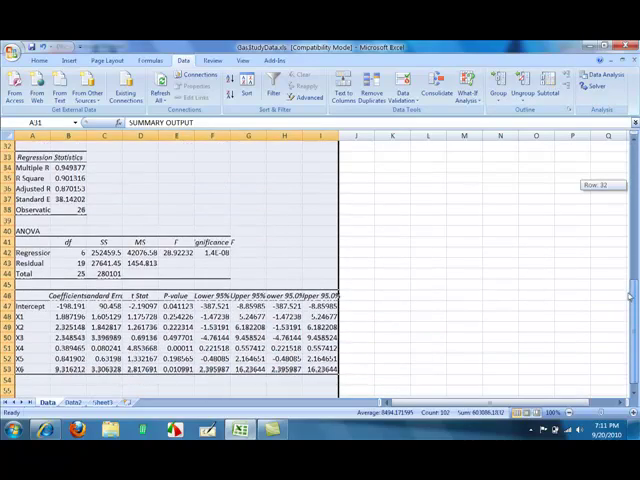
{"action": "scroll", "scroll_direction": "up", "scroll_amount": 3}
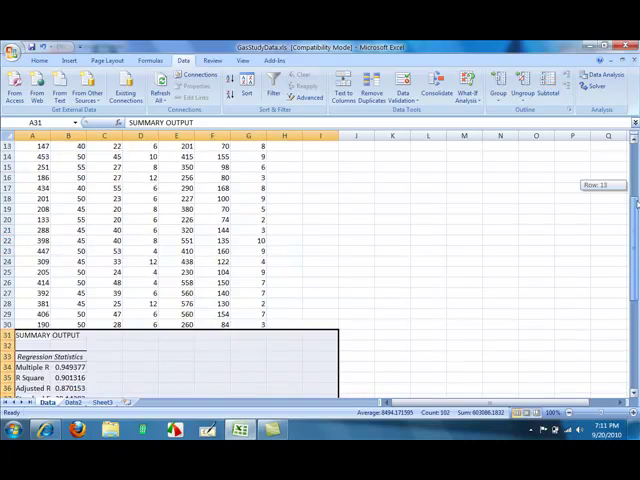
{"action": "scroll", "scroll_direction": "up", "scroll_amount": 3}
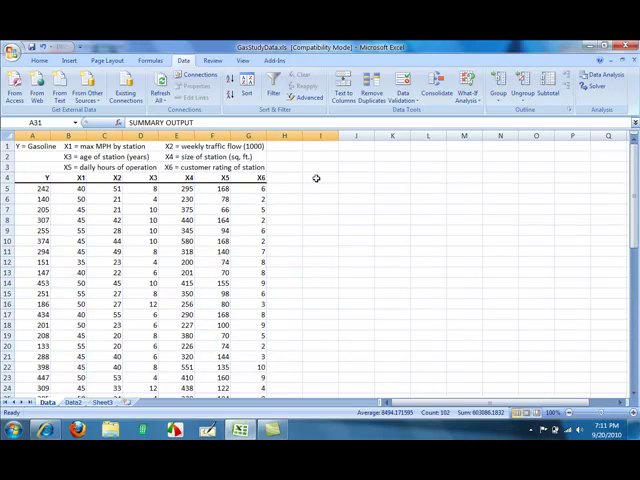
{"action": "left_click", "coordinate": [320, 183]}
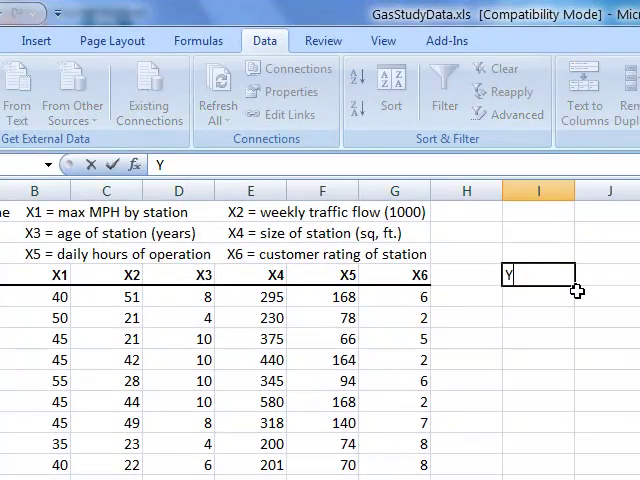
Enter the Y^, Y, Y^ headings in I4:K4 and add a bottom border
{"action": "type", "text": "Y"}
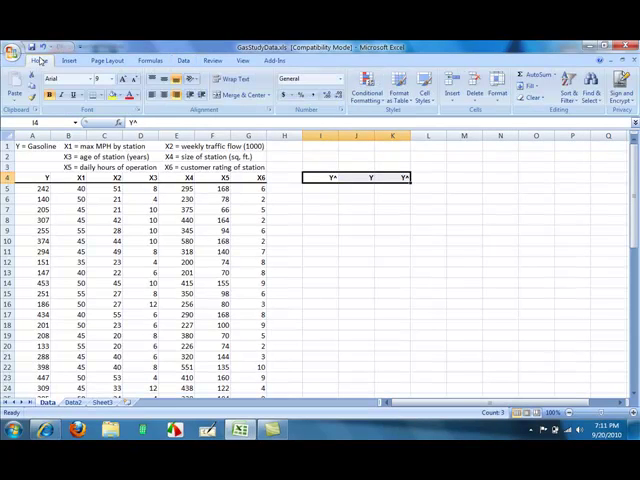
{"action": "left_click", "coordinate": [106, 95]}
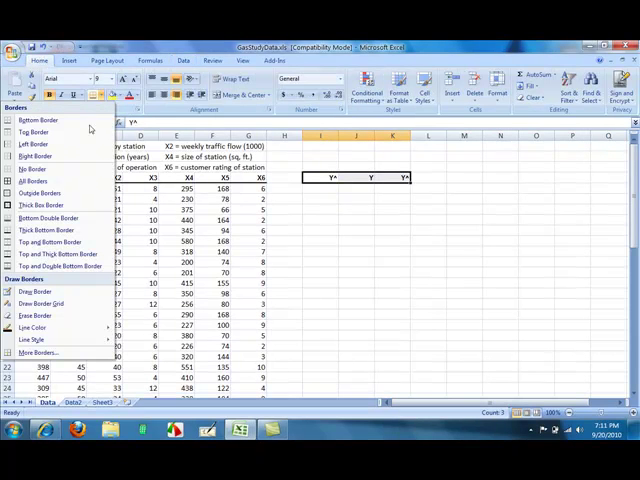
{"action": "mouse_move", "coordinate": [45, 230]}
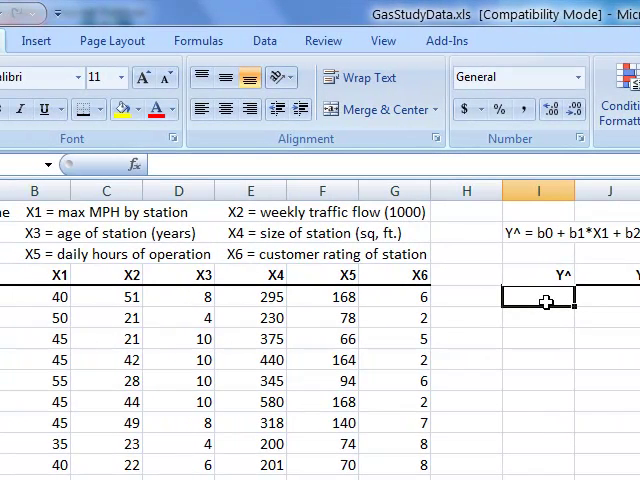
Start the I5 formula with the intercept $B$47 plus coefficient times B5, then C5
{"action": "type", "text": "=I5"}
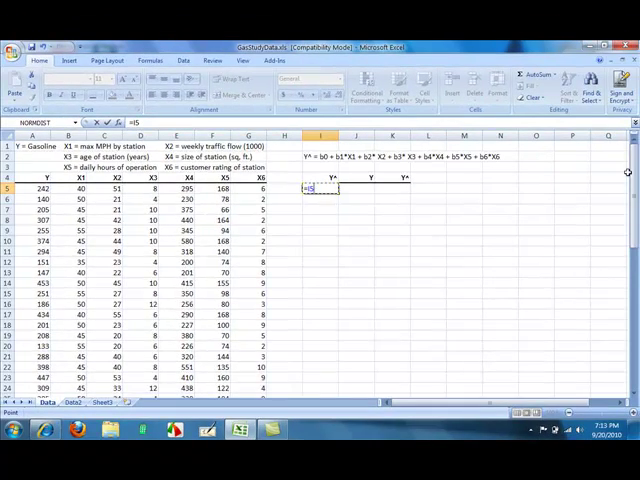
{"action": "scroll", "scroll_direction": "down", "scroll_amount": 3}
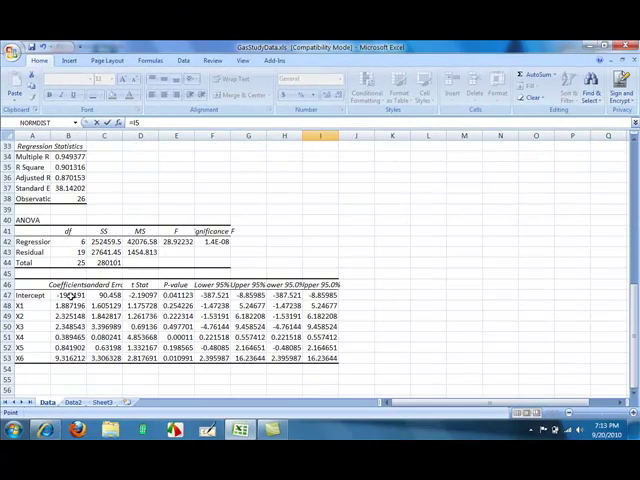
{"action": "left_click", "coordinate": [68, 295]}
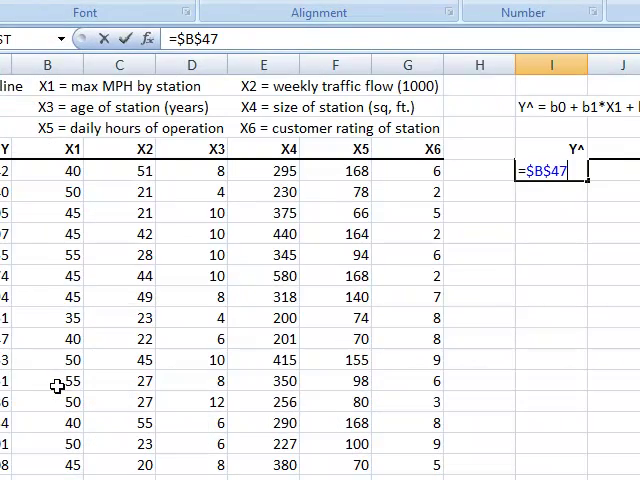
{"action": "type", "text": "+"}
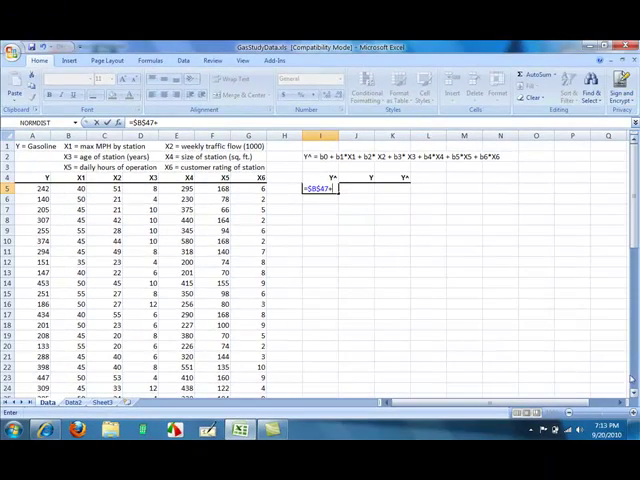
{"action": "scroll", "scroll_direction": "down", "scroll_amount": 3}
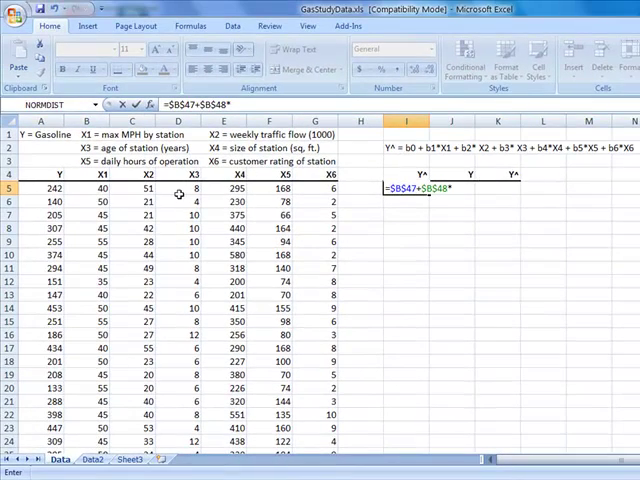
{"action": "left_click", "coordinate": [85, 190]}
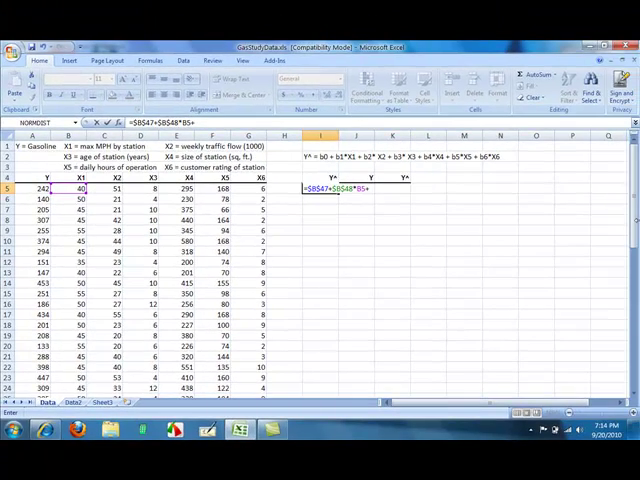
{"action": "scroll", "scroll_direction": "down", "scroll_amount": 3}
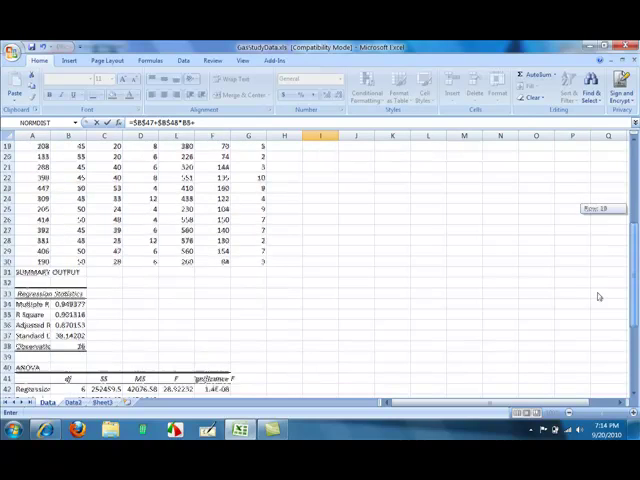
{"action": "scroll", "scroll_direction": "down", "scroll_amount": 3}
{"action": "type", "text": "$B$49*"}
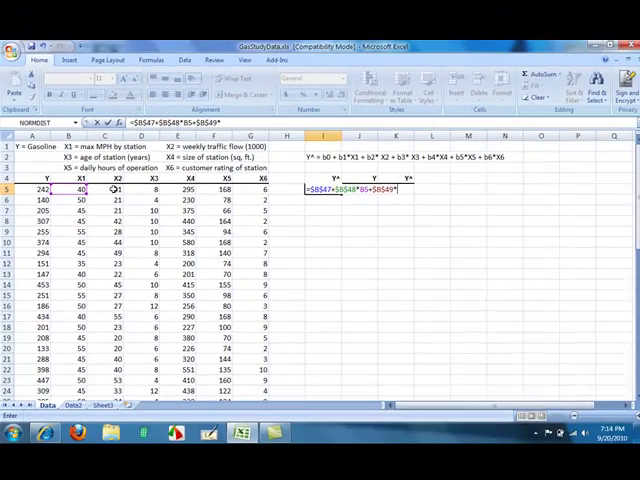
{"action": "type", "text": "C5+"}
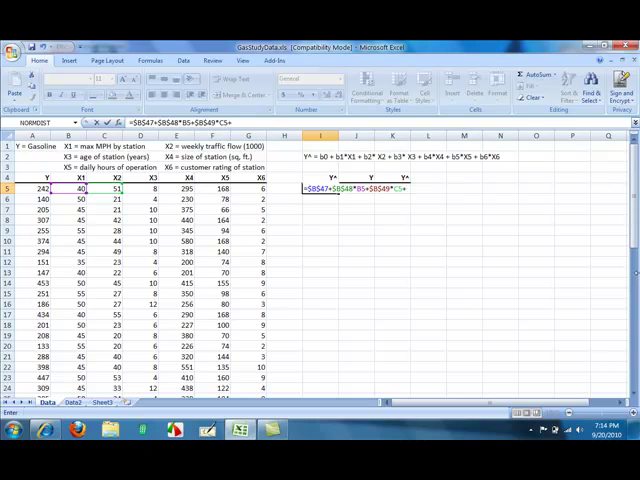
Extend the I5 formula with the D5 through G5 coefficient terms
{"action": "scroll", "scroll_direction": "down", "scroll_amount": 3}
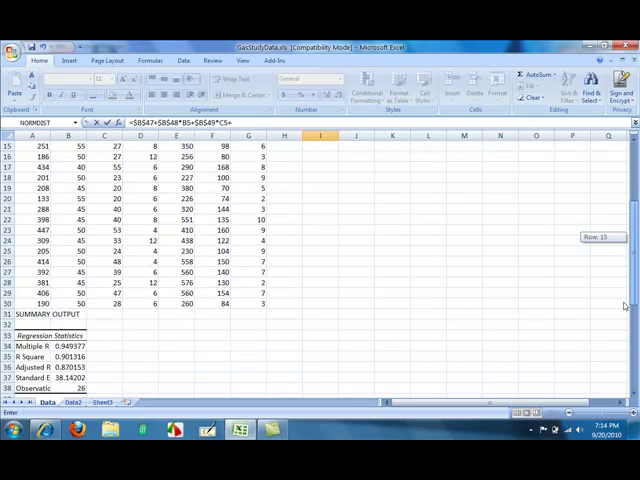
{"action": "scroll", "scroll_direction": "down", "scroll_amount": 3}
{"action": "type", "text": "$B$50*"}
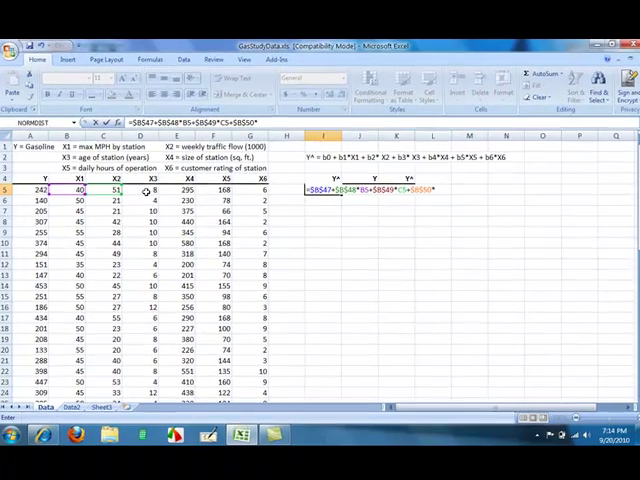
{"action": "type", "text": "D5+"}
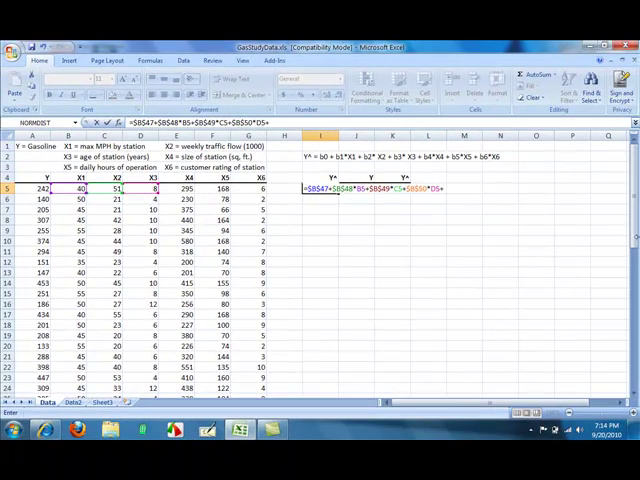
{"action": "scroll", "scroll_direction": "down", "scroll_amount": 3}
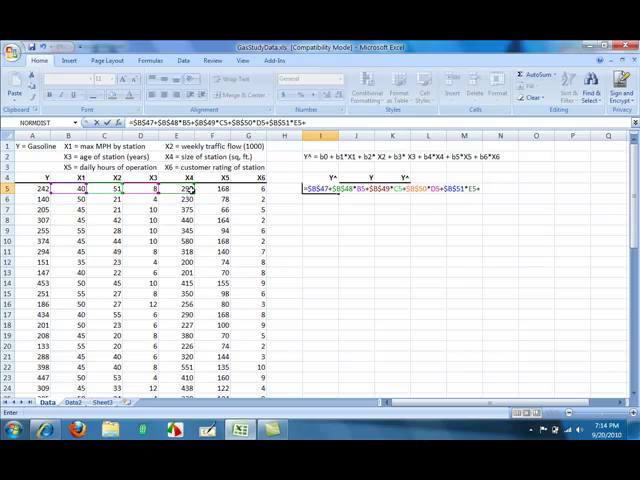
{"action": "scroll", "scroll_direction": "down", "scroll_amount": 3}
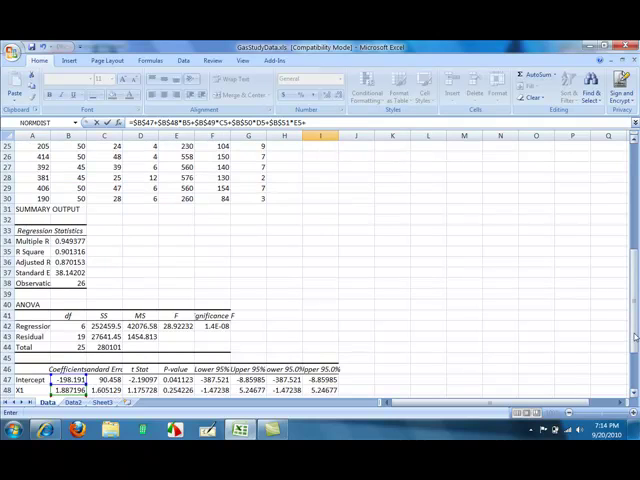
{"action": "scroll", "scroll_direction": "down", "scroll_amount": 3}
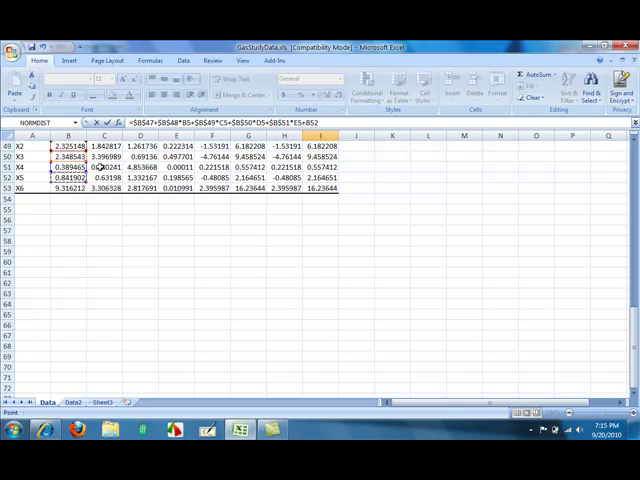
{"action": "scroll", "scroll_direction": "up", "scroll_amount": 3}
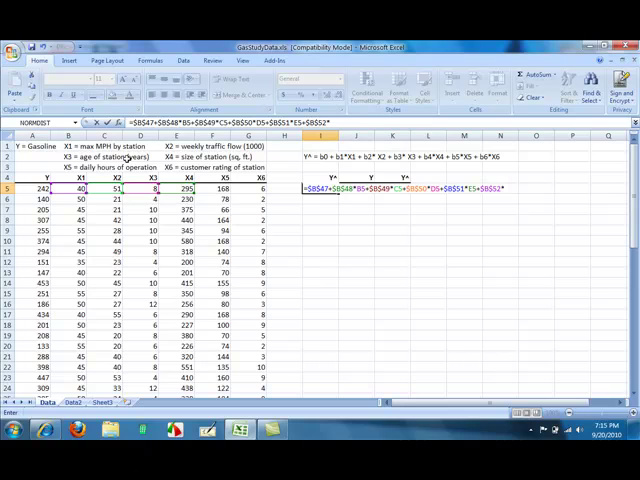
{"action": "left_click", "coordinate": [212, 189]}
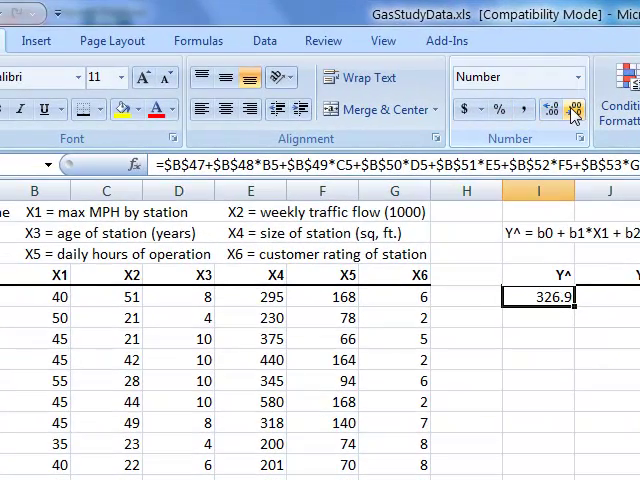
Round I5 to whole numbers and fill the prediction down to row 30
{"action": "left_click", "coordinate": [575, 109]}
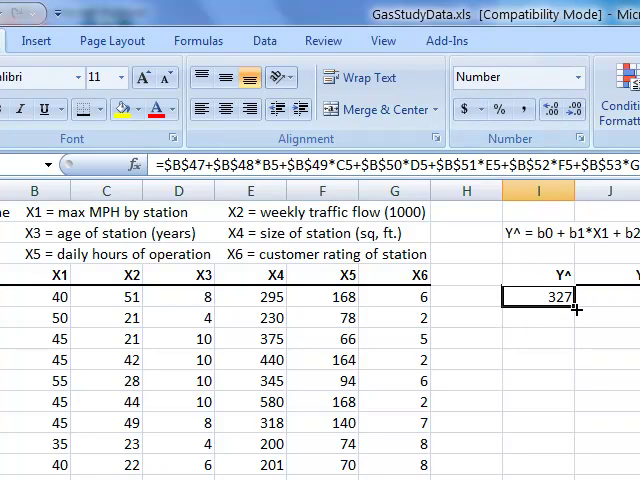
{"action": "mouse_move", "coordinate": [582, 314]}
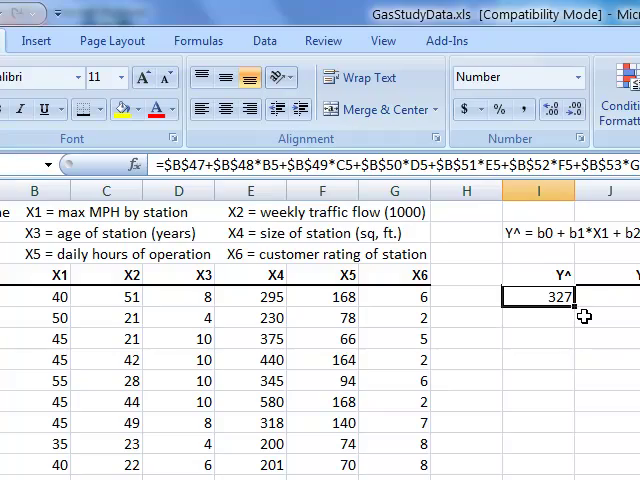
{"action": "scroll", "scroll_direction": "down", "scroll_amount": 3}
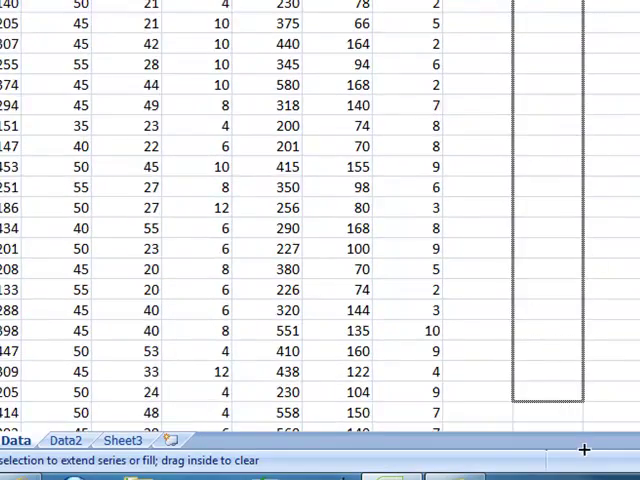
{"action": "scroll", "scroll_direction": "down", "scroll_amount": 3}
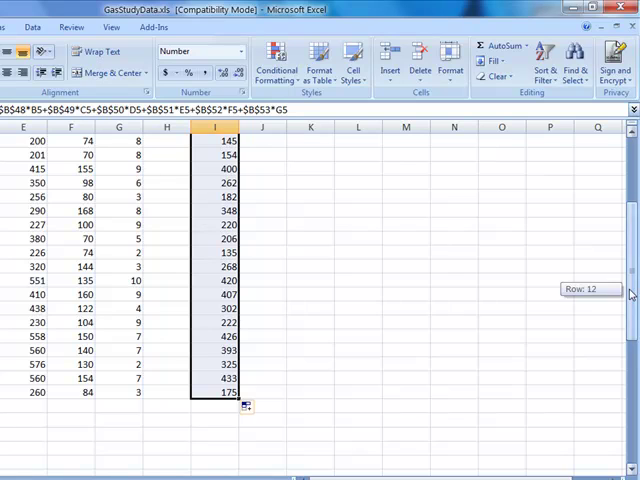
{"action": "scroll", "scroll_direction": "up", "scroll_amount": 3}
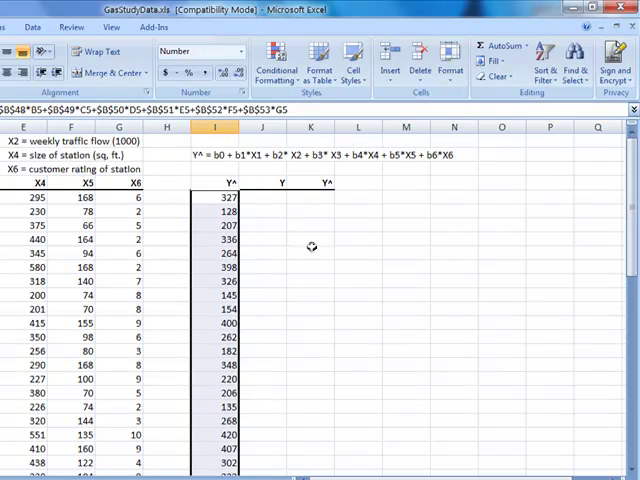
Paste the I5:I30 predictions into K5 as values only
{"action": "right_click", "coordinate": [210, 245]}
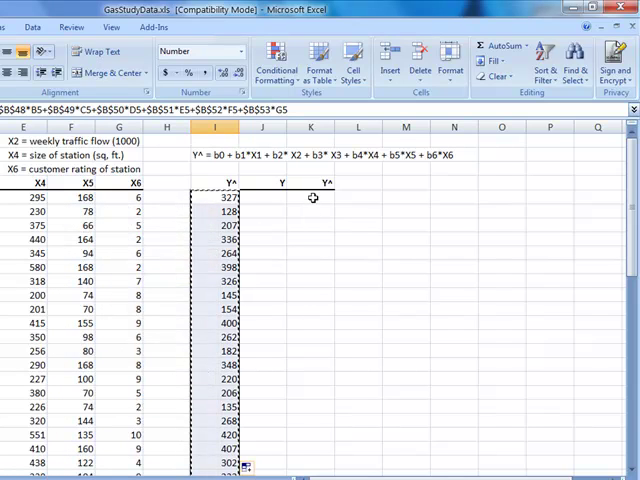
{"action": "right_click", "coordinate": [312, 197]}
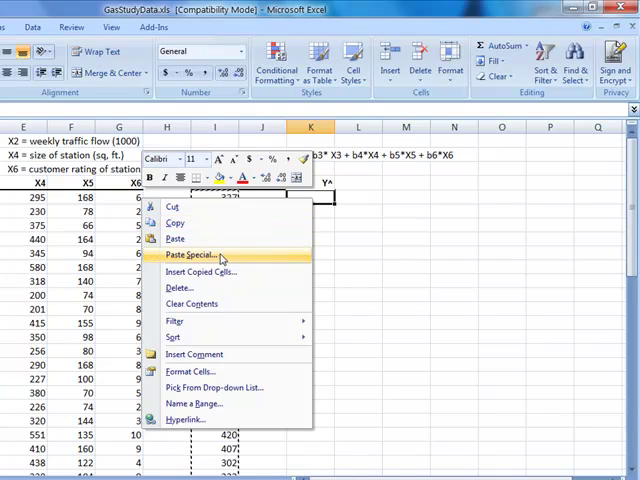
{"action": "left_click", "coordinate": [192, 255]}
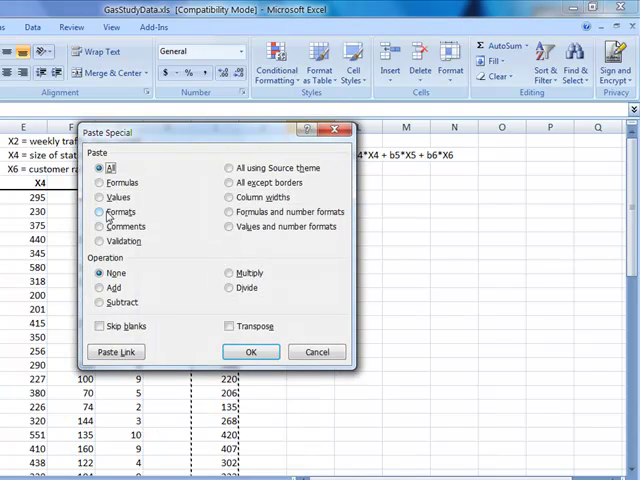
{"action": "left_click", "coordinate": [100, 197]}
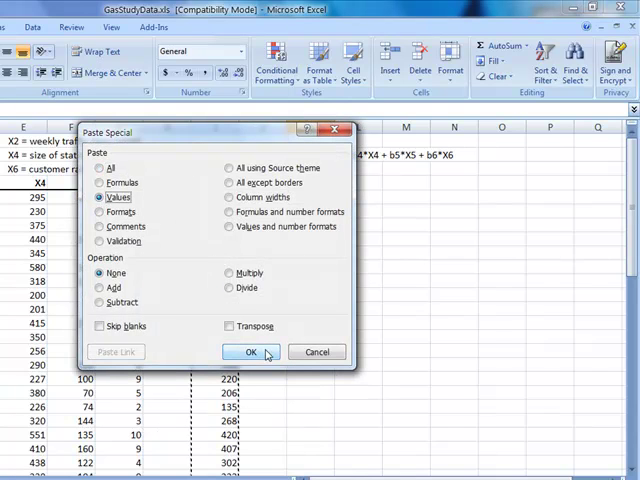
{"action": "left_click", "coordinate": [250, 351]}
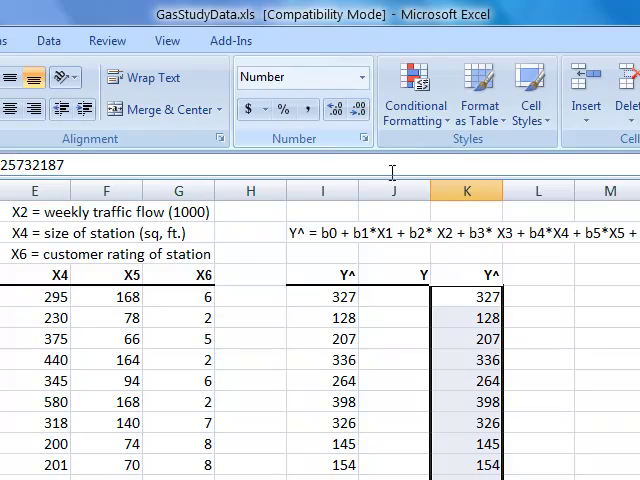
{"action": "left_click", "coordinate": [537, 275]}
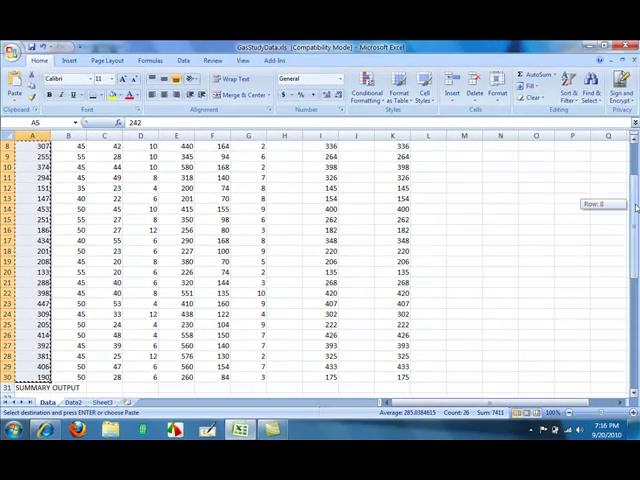
Paste observed values A5:A30 into J5, then select the Y^ total cell
{"action": "scroll", "scroll_direction": "up", "scroll_amount": 3}
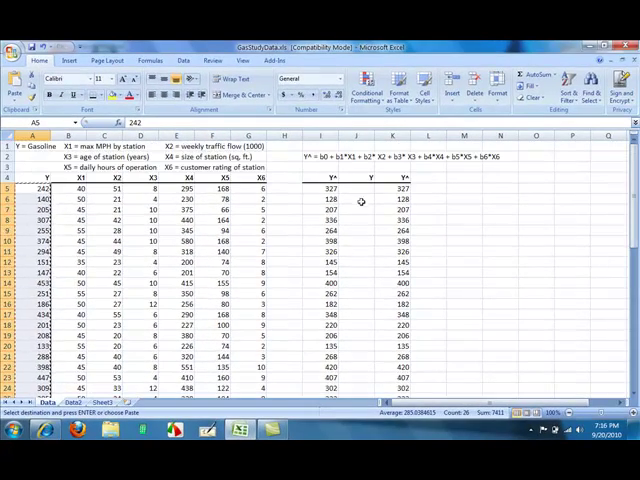
{"action": "left_click", "coordinate": [363, 189]}
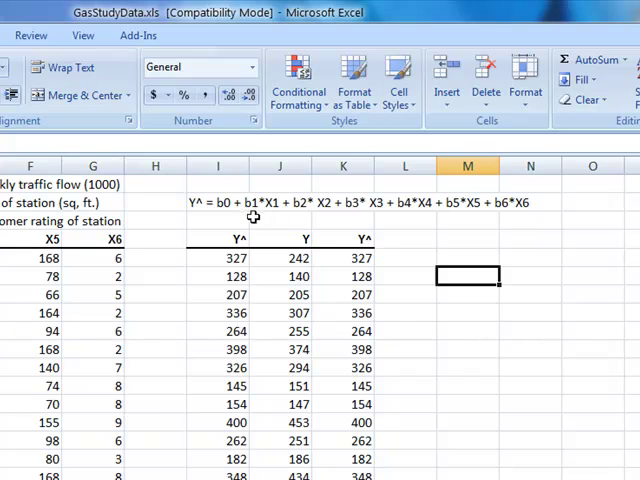
{"action": "mouse_move", "coordinate": [228, 223]}
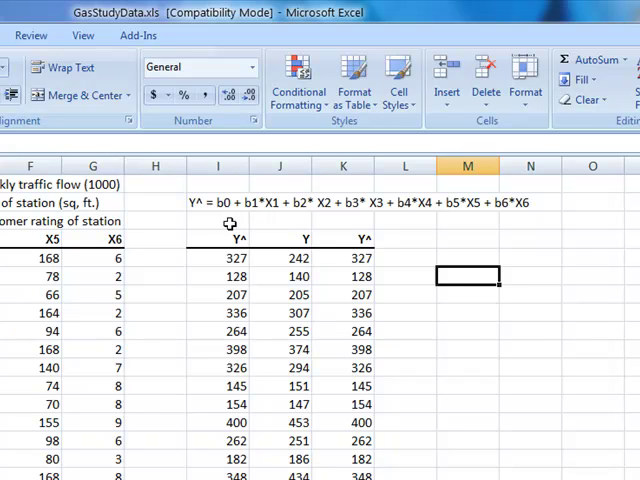
{"action": "left_click", "coordinate": [217, 220]}
{"action": "type", "text": "=SUM(I5:I30)"}
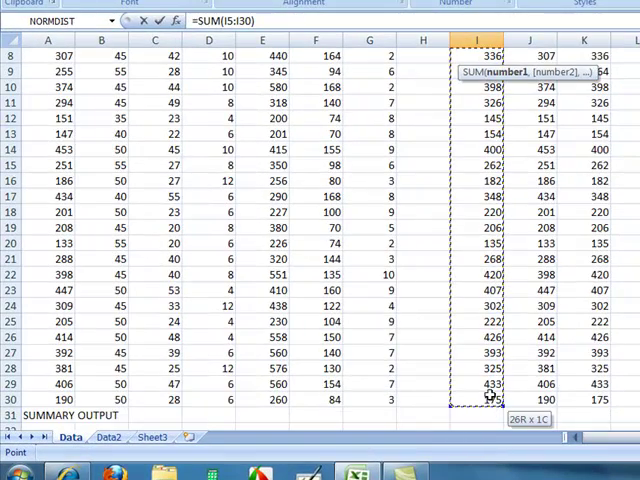
Enter =SUM(I5:I30) in I3 and extend it to J3 and K3, each totaling 7411
{"action": "key", "text": "Return"}
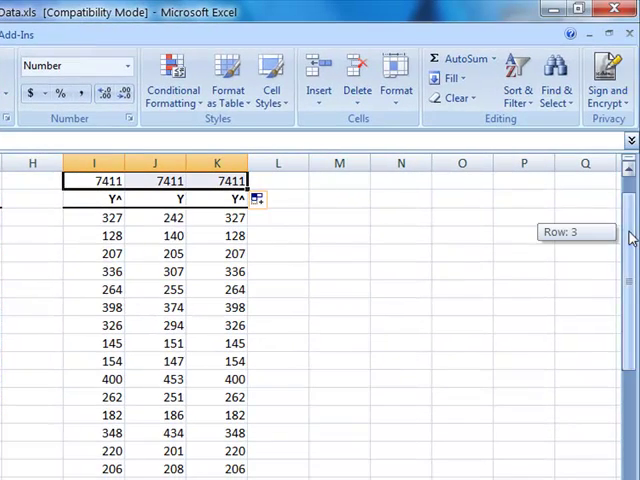
{"action": "scroll", "scroll_direction": "up", "scroll_amount": 3}
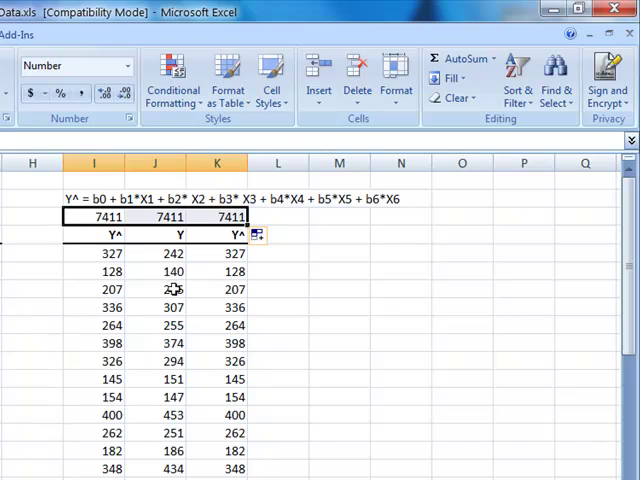